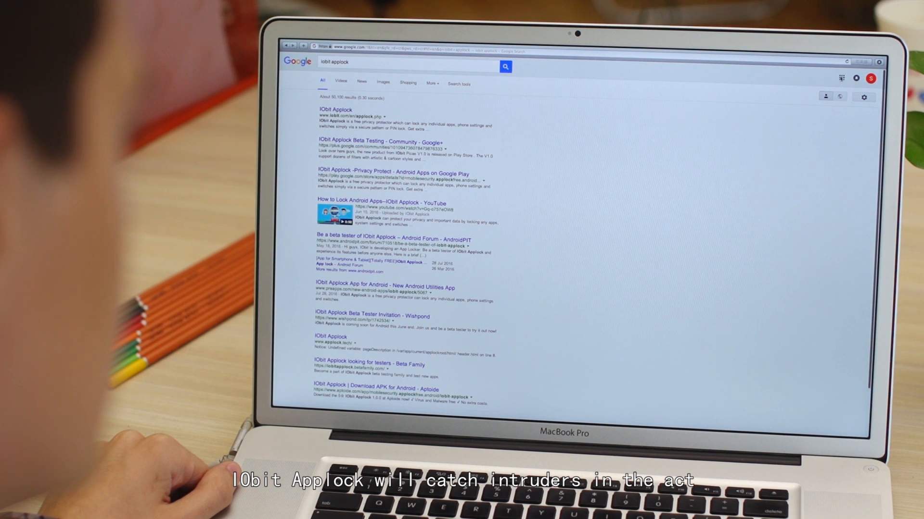
Open the IObit Applock 'Someone tried to unlock your Facebook!' email and bring the intruder's photo into view.
left_click(840, 77)
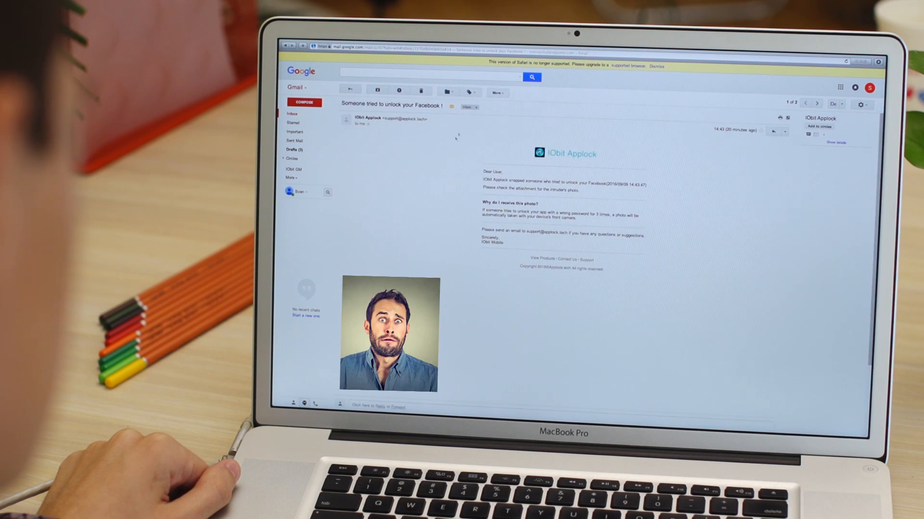
scroll("down", 3)
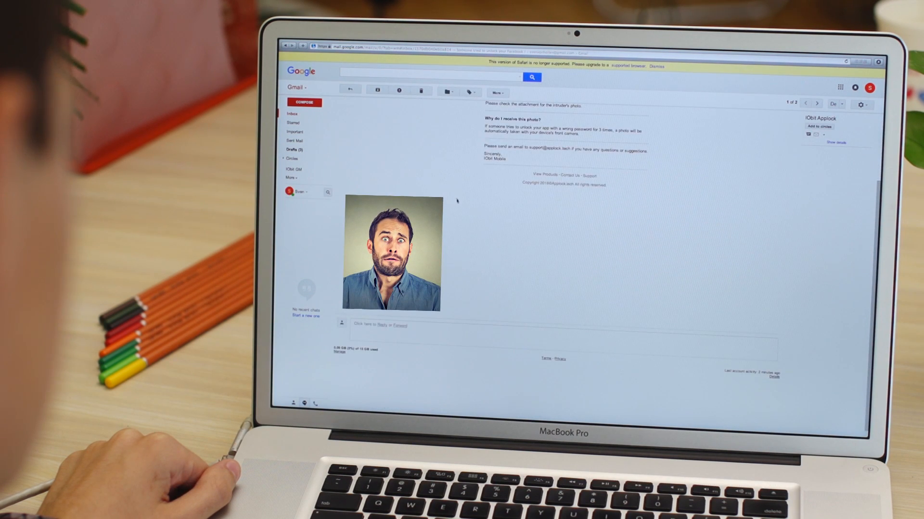